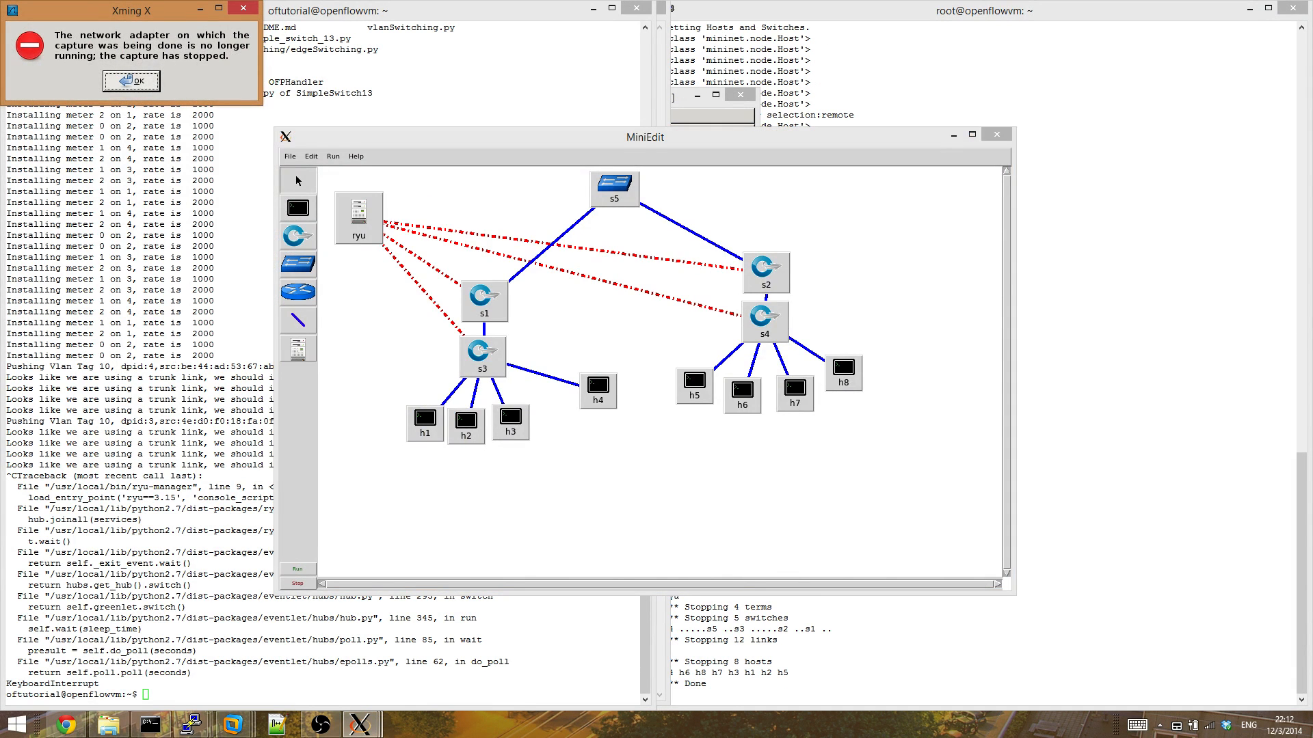
Step: Dismiss the Xming error about the capture adapter no longer running
click(131, 80)
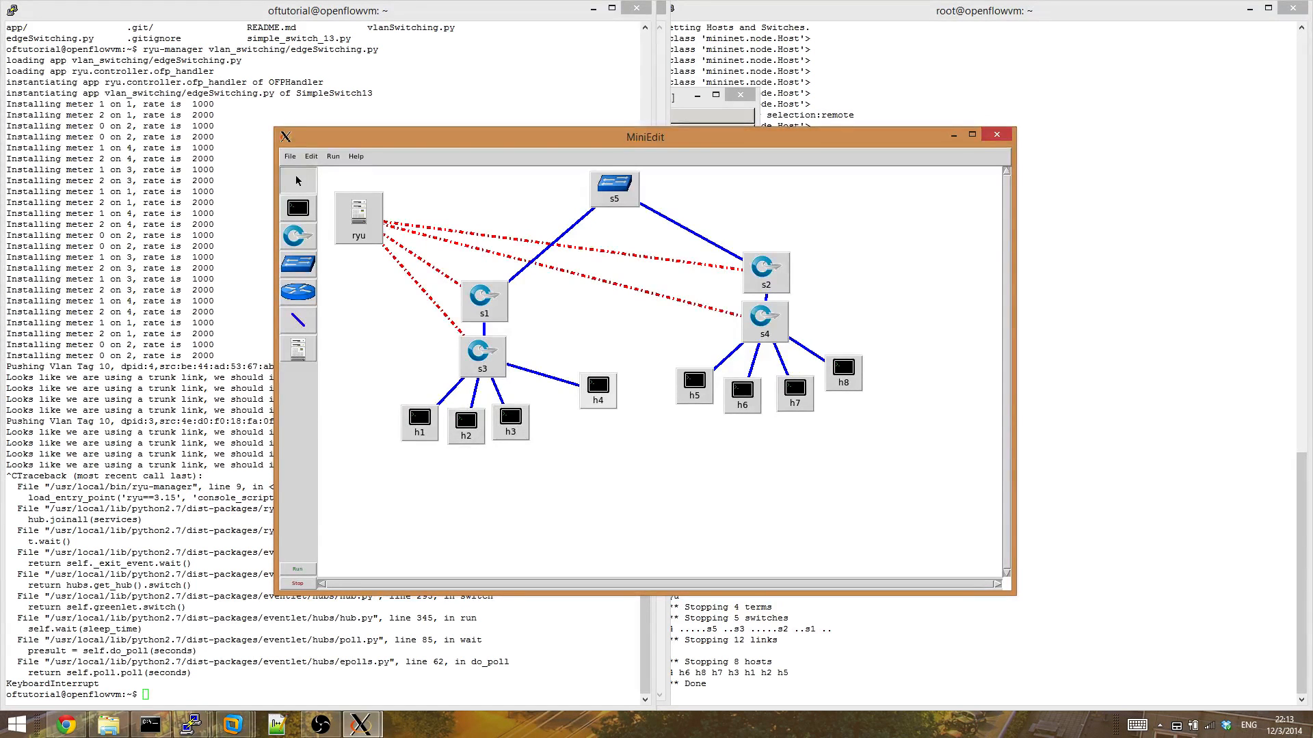
Step: Move host h4 beside hosts h1–h3 and reposition switches s1 and s3
drag(598, 390, 560, 422)
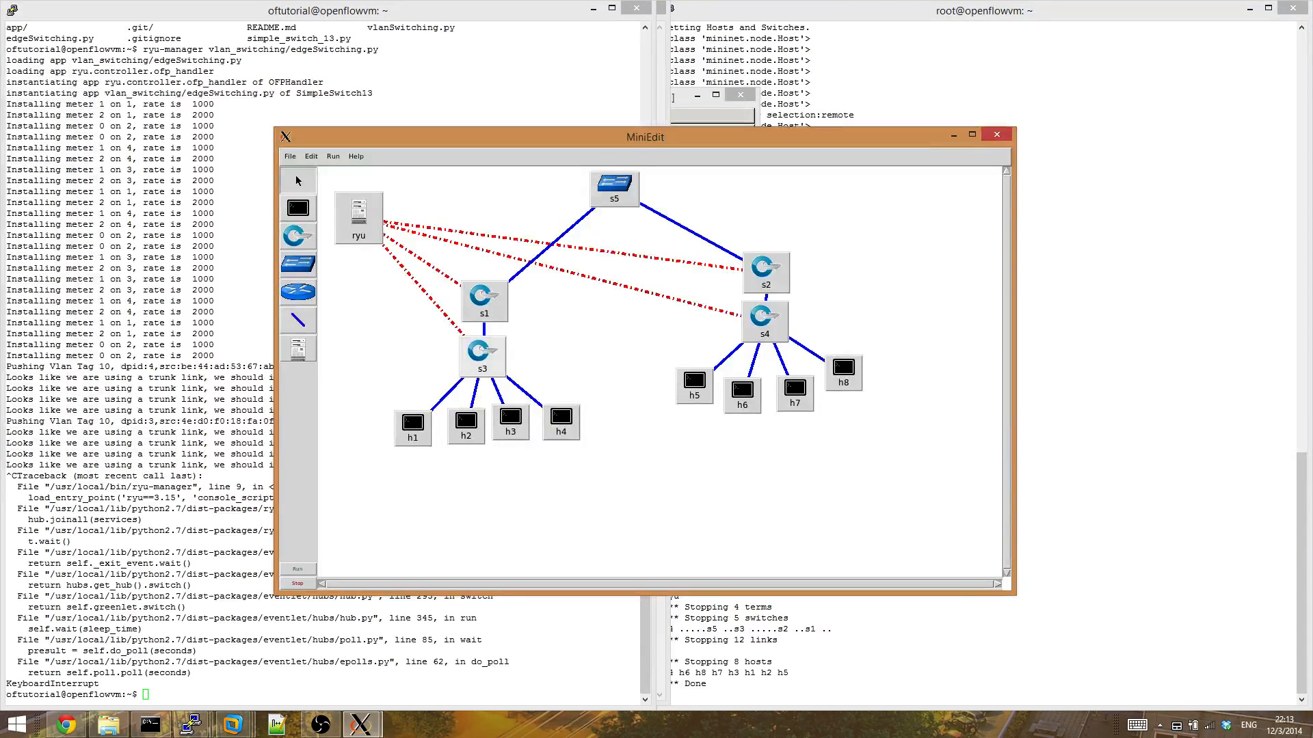
drag(485, 302, 475, 300)
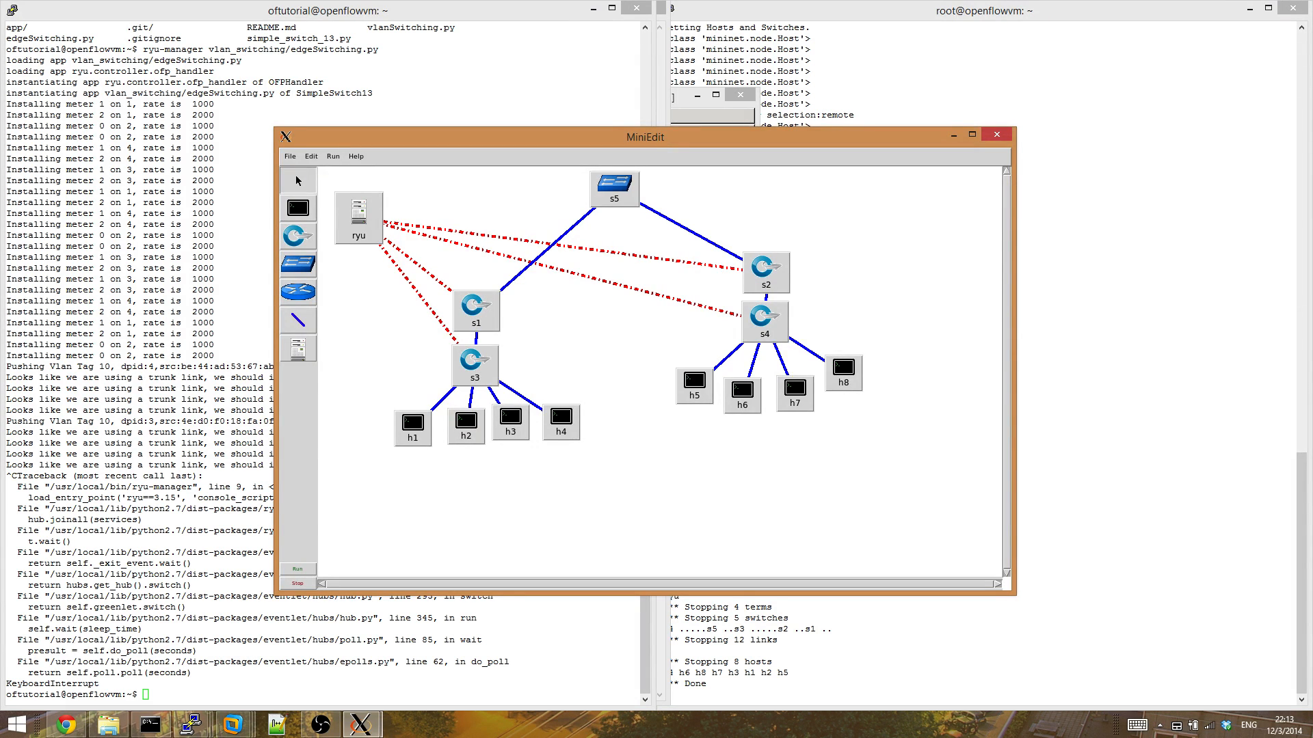
drag(475, 310, 485, 302)
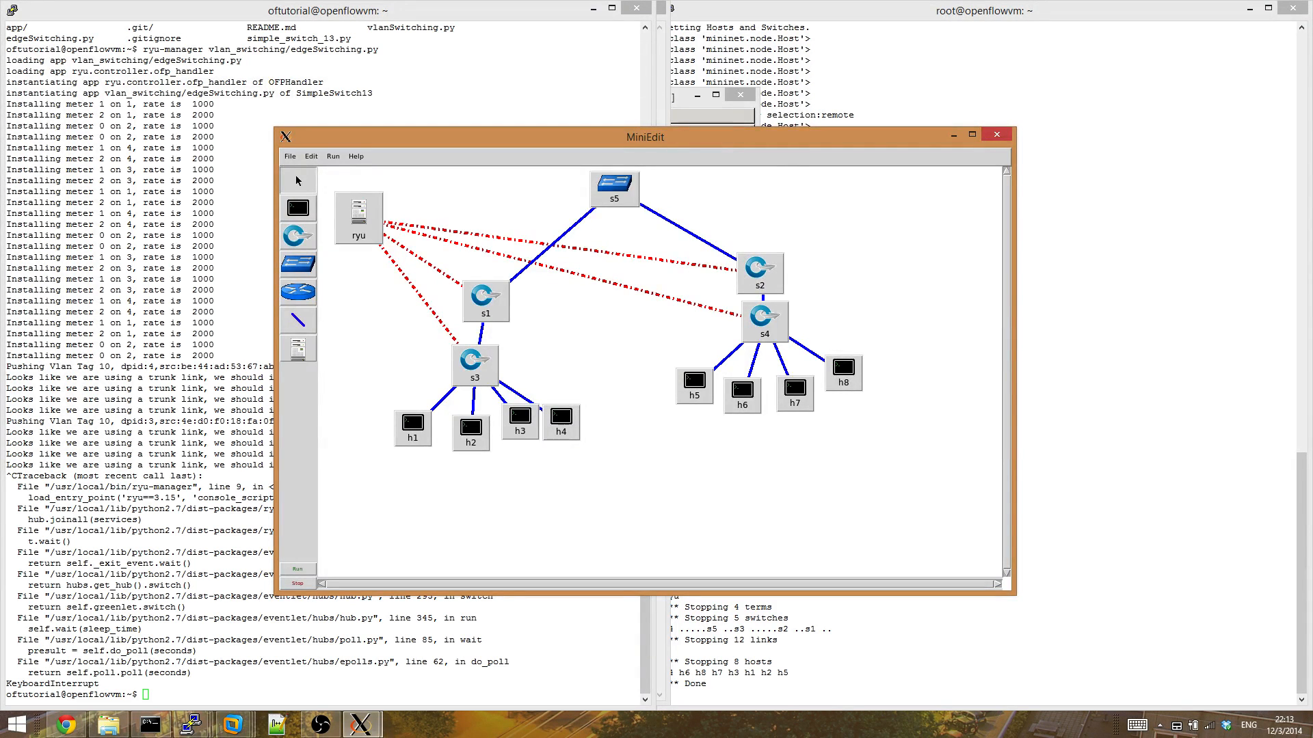
drag(615, 186, 624, 186)
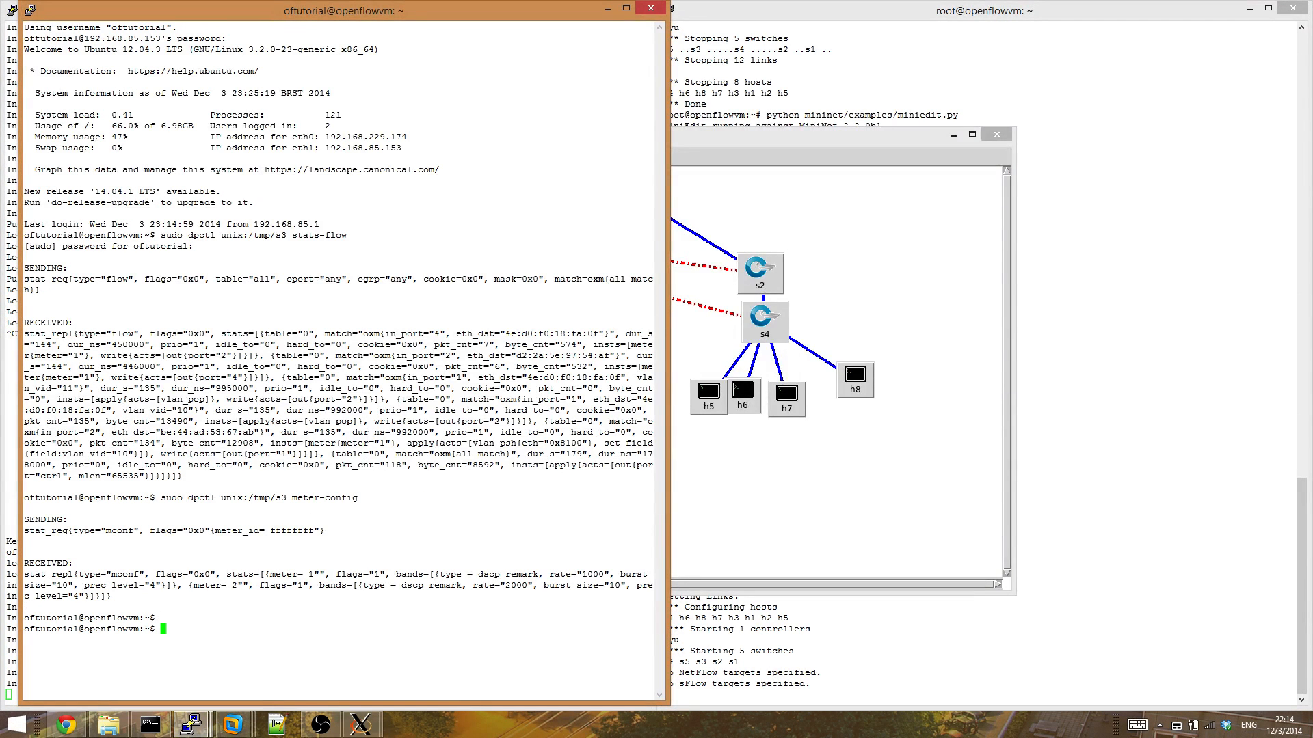
Step: Clear the screen, query s3's meter-config, and highlight the 1000 and 2000 rates
text(clear)
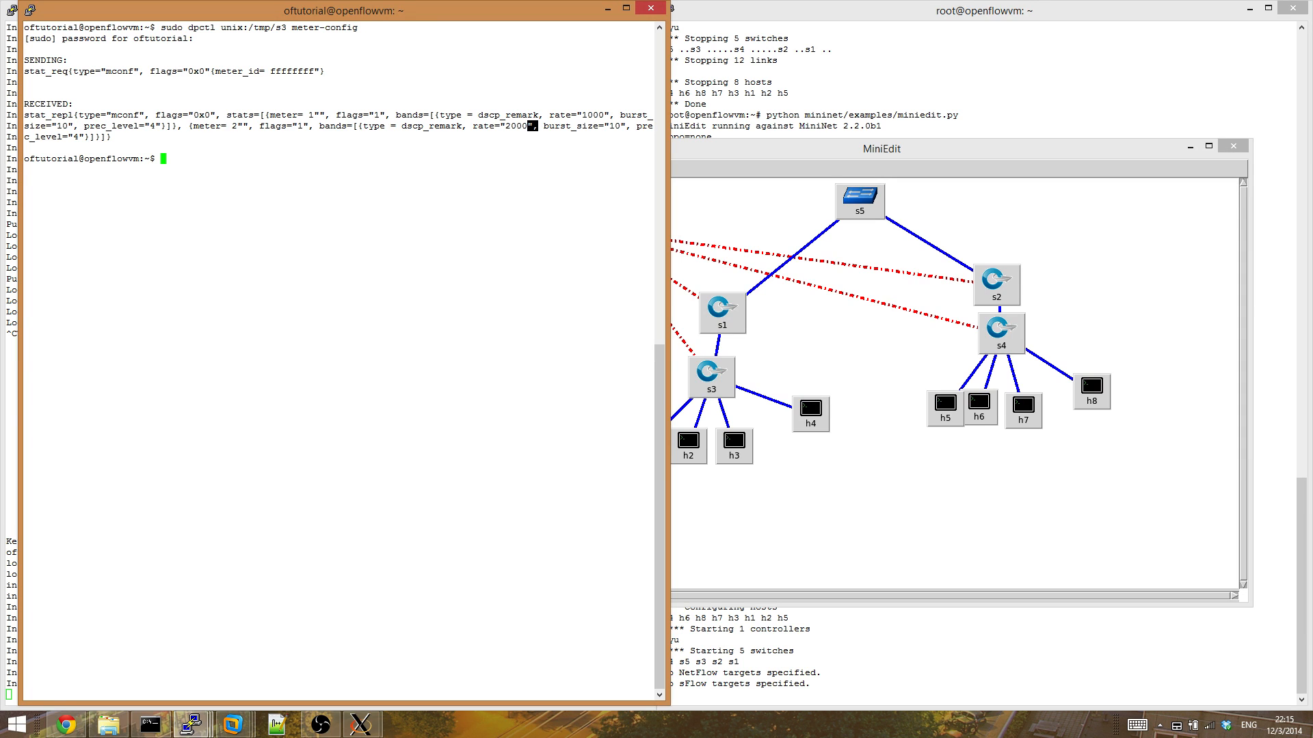
double_click(511, 127)
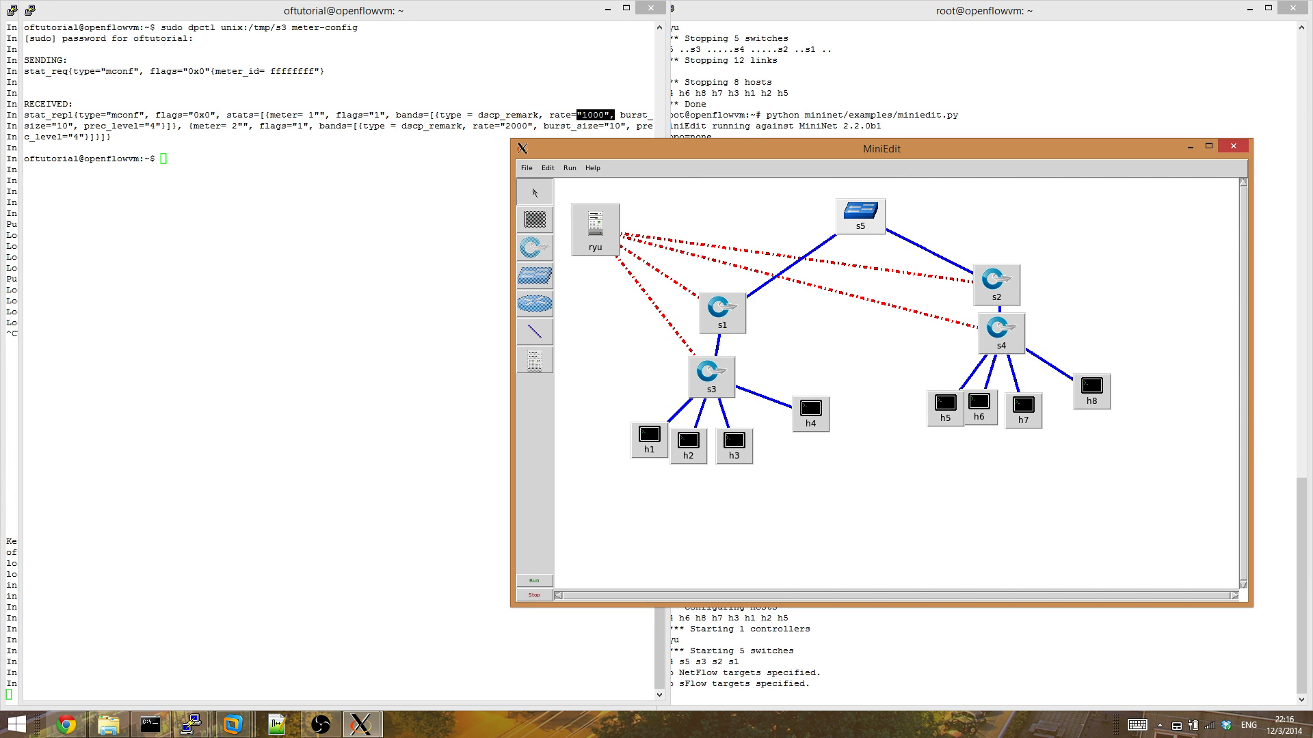
mouse_move(533, 193)
text(p)
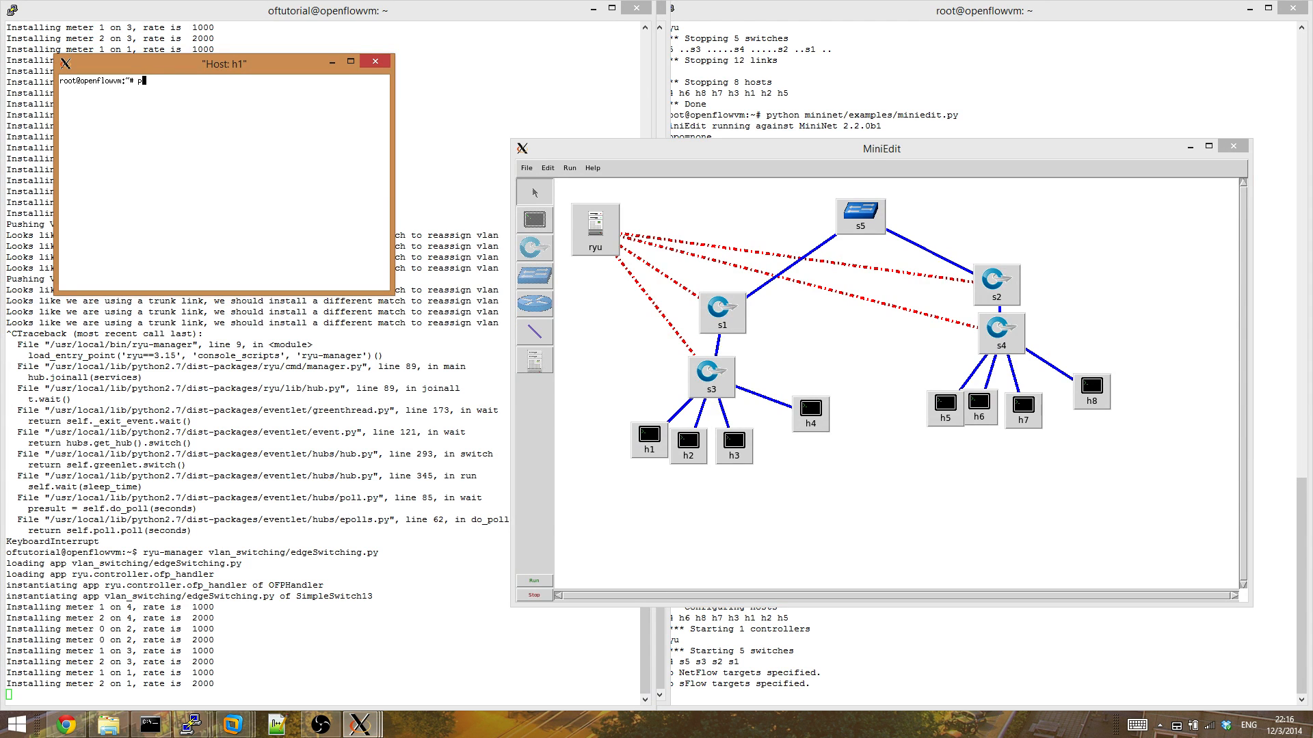
Step: Ping 10.0.0.3 from h1, stop after four lossless replies, then ping 10.0.0.4
text(ing 1)
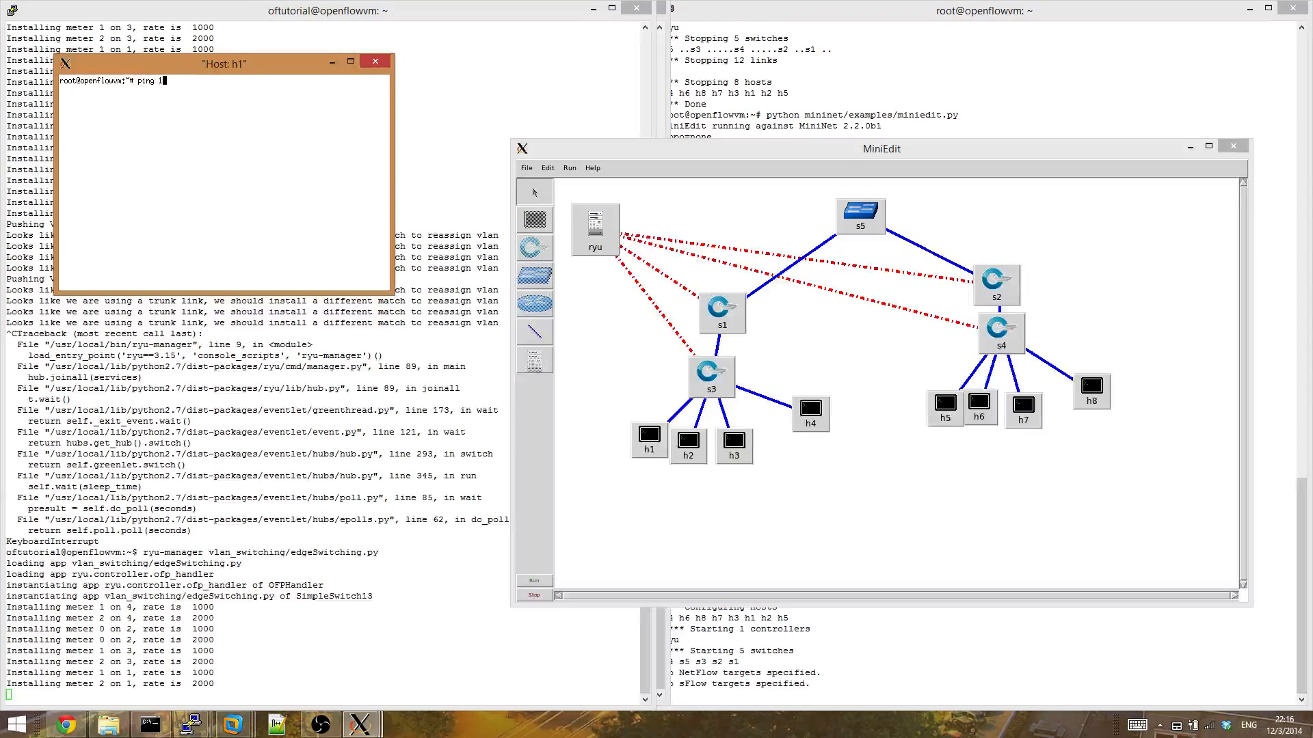
text(0.0.0.3)
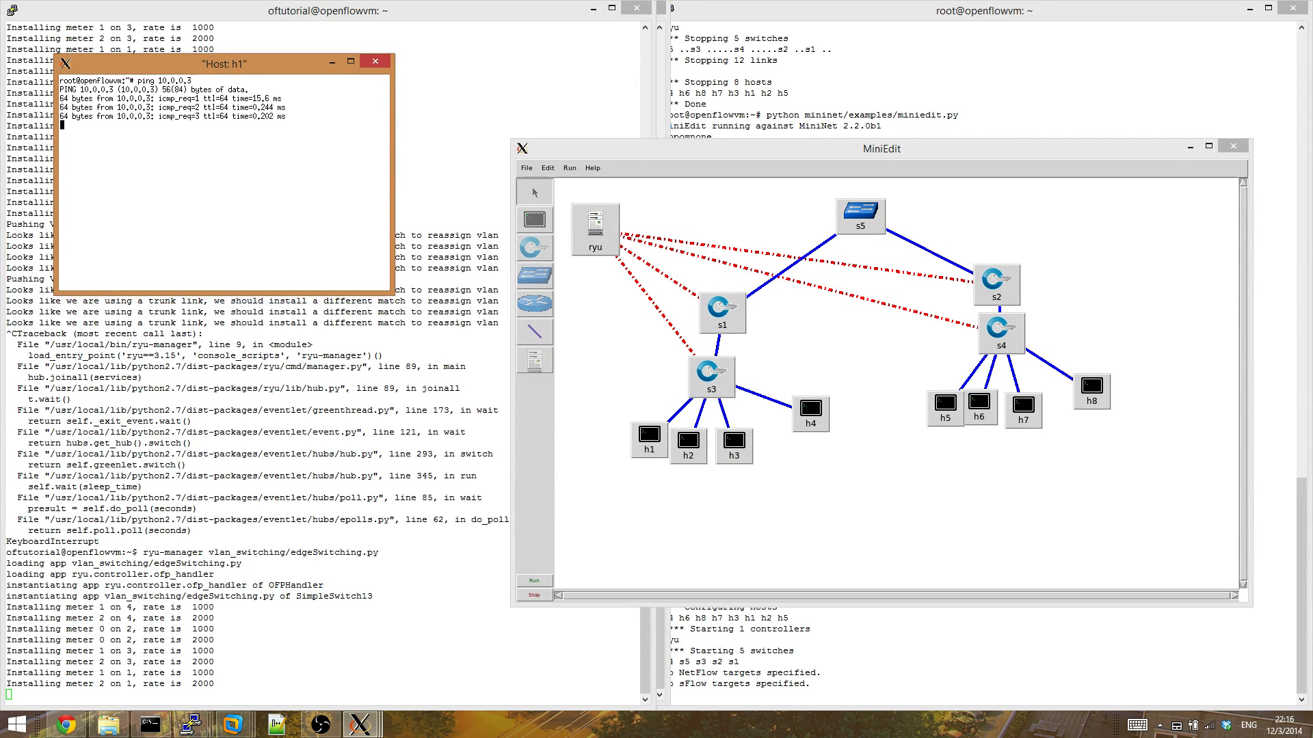
key(ctrl+c)
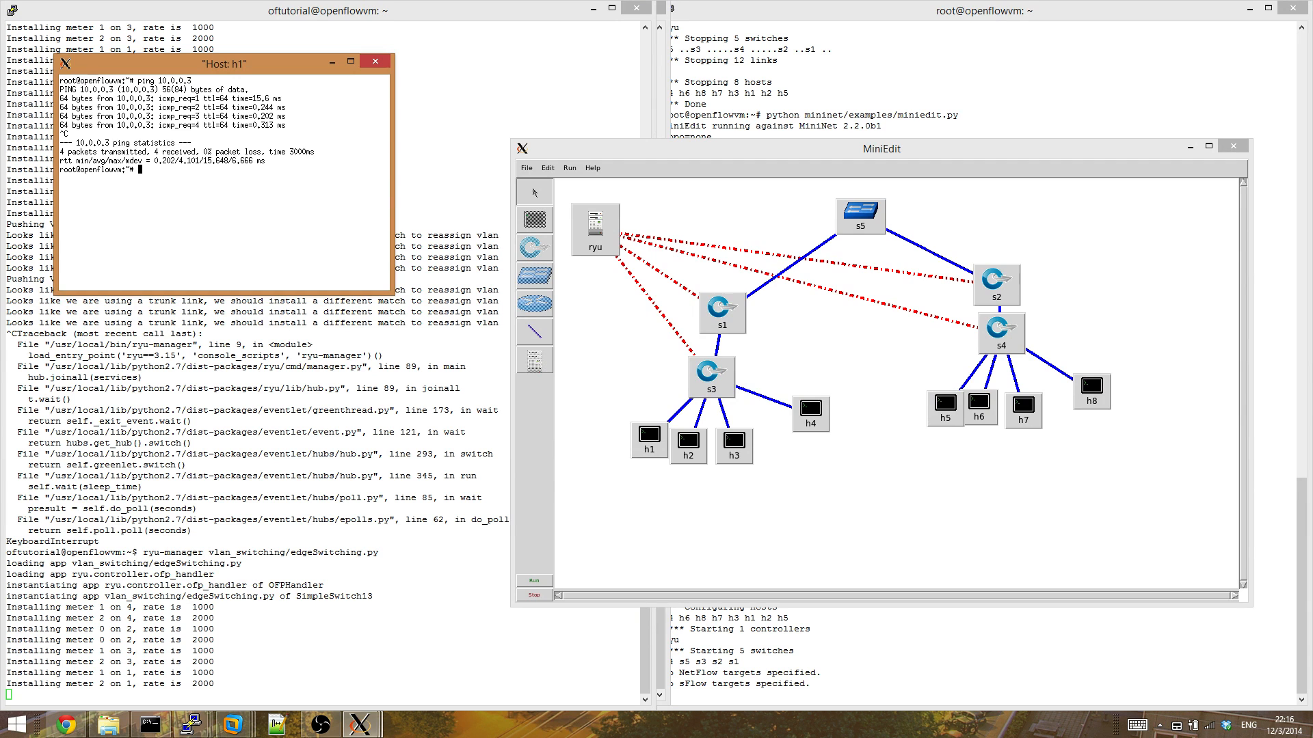
text(ping 10.0.0.4)
text(vl)
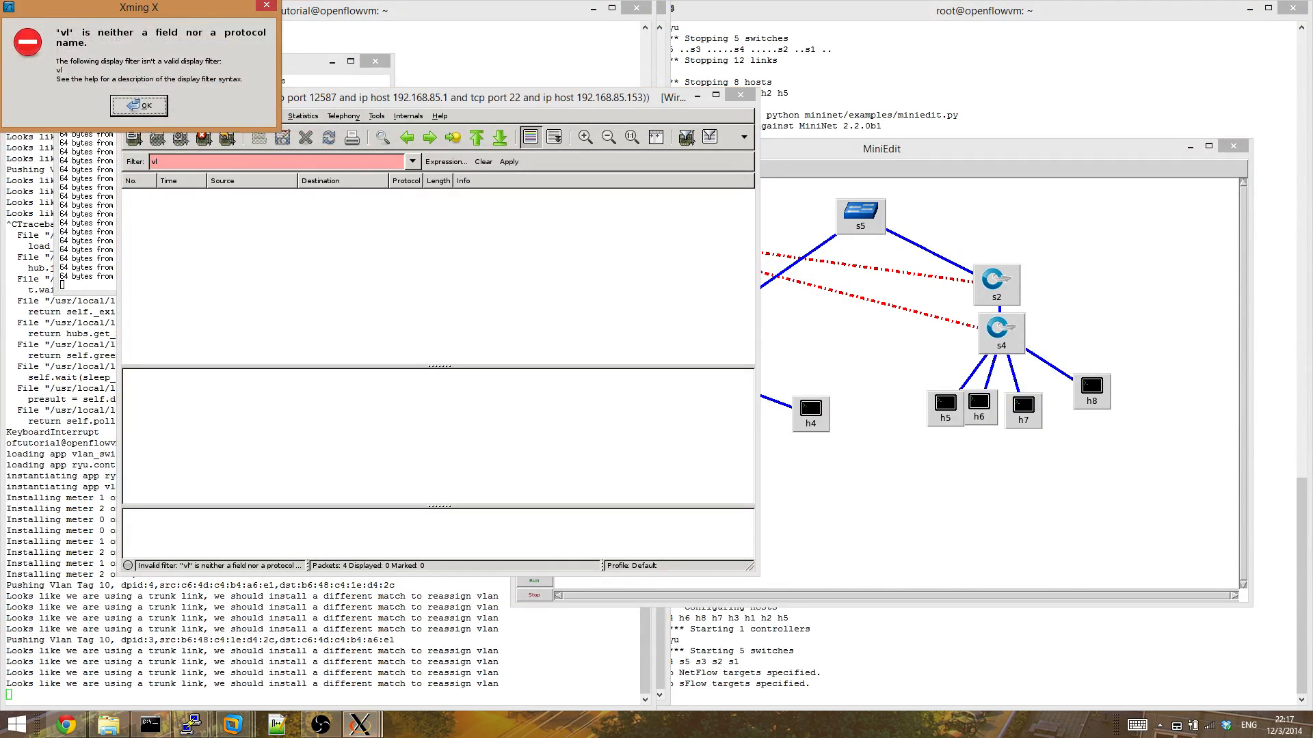
Step: Dismiss the invalid filter error and discard the VLAN 10 ping capture unsaved
click(137, 105)
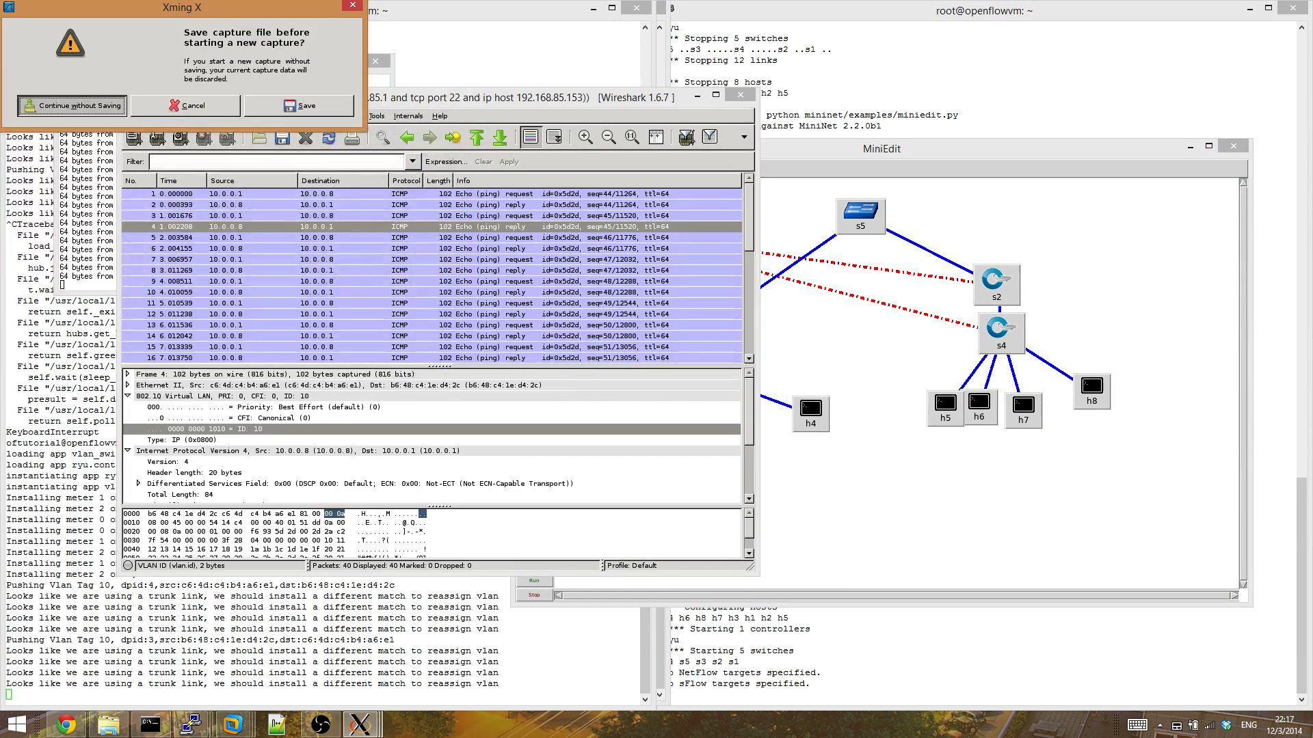
click(72, 105)
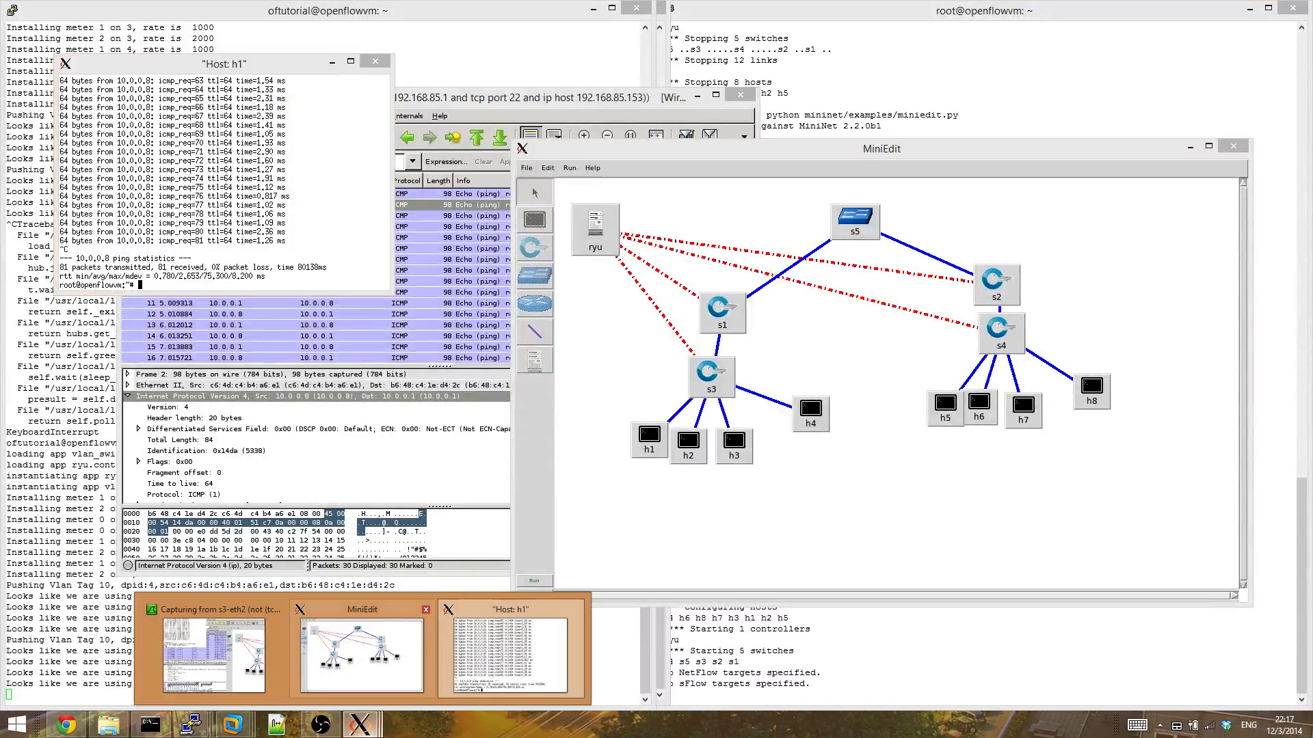
Step: Open a terminal on host h8, then begin an iperf command in h1's xterm
right_click(1091, 385)
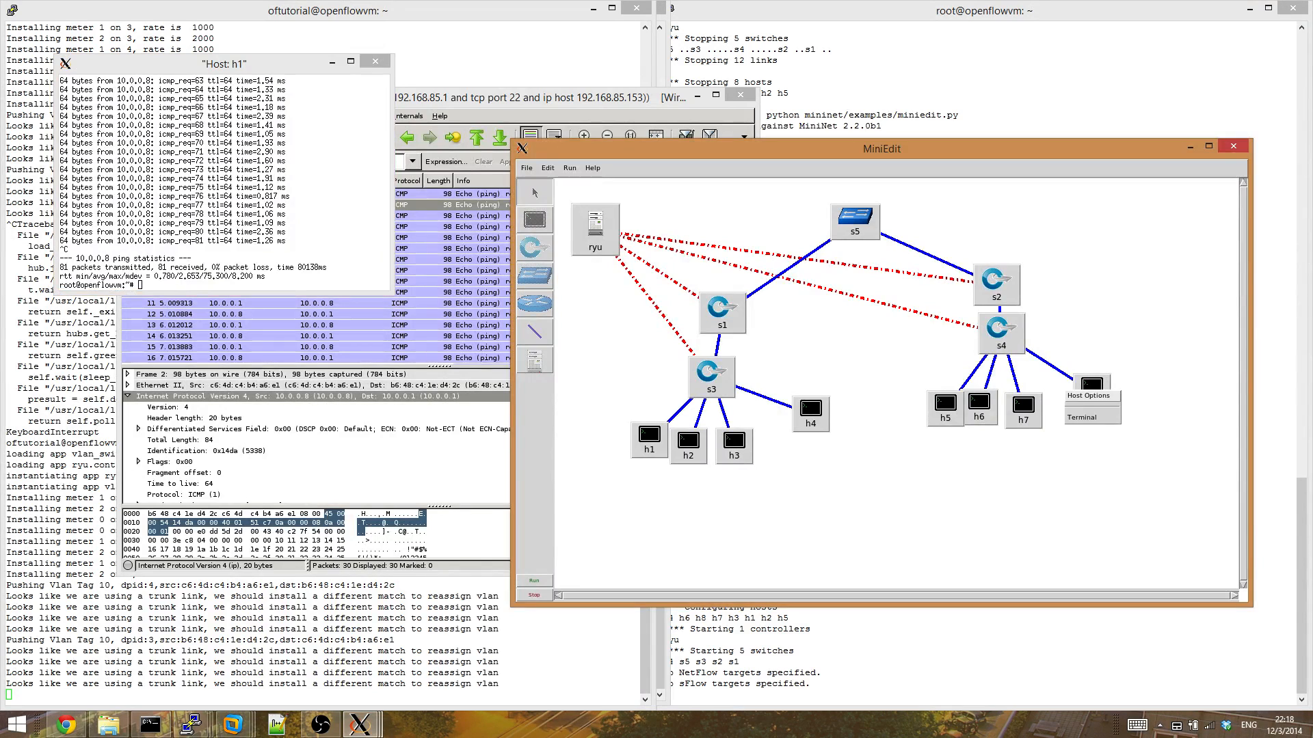
click(1081, 417)
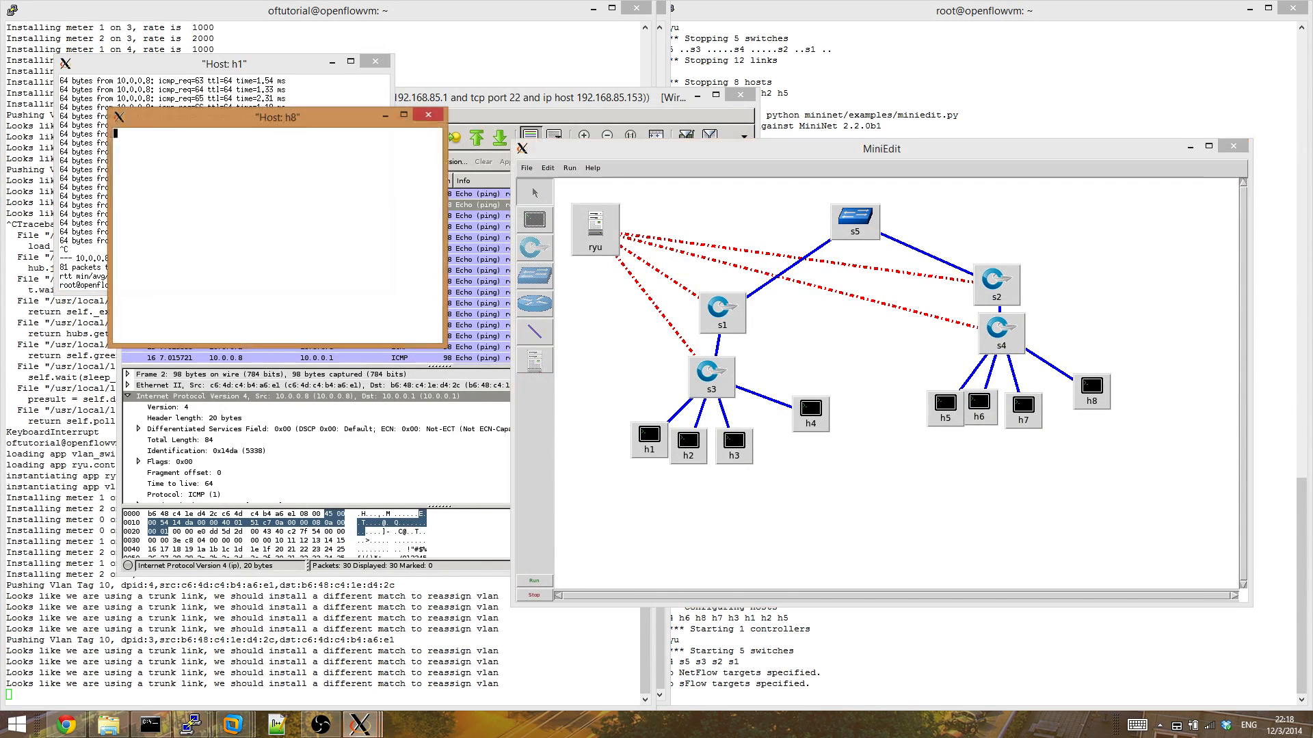
text(iperf)
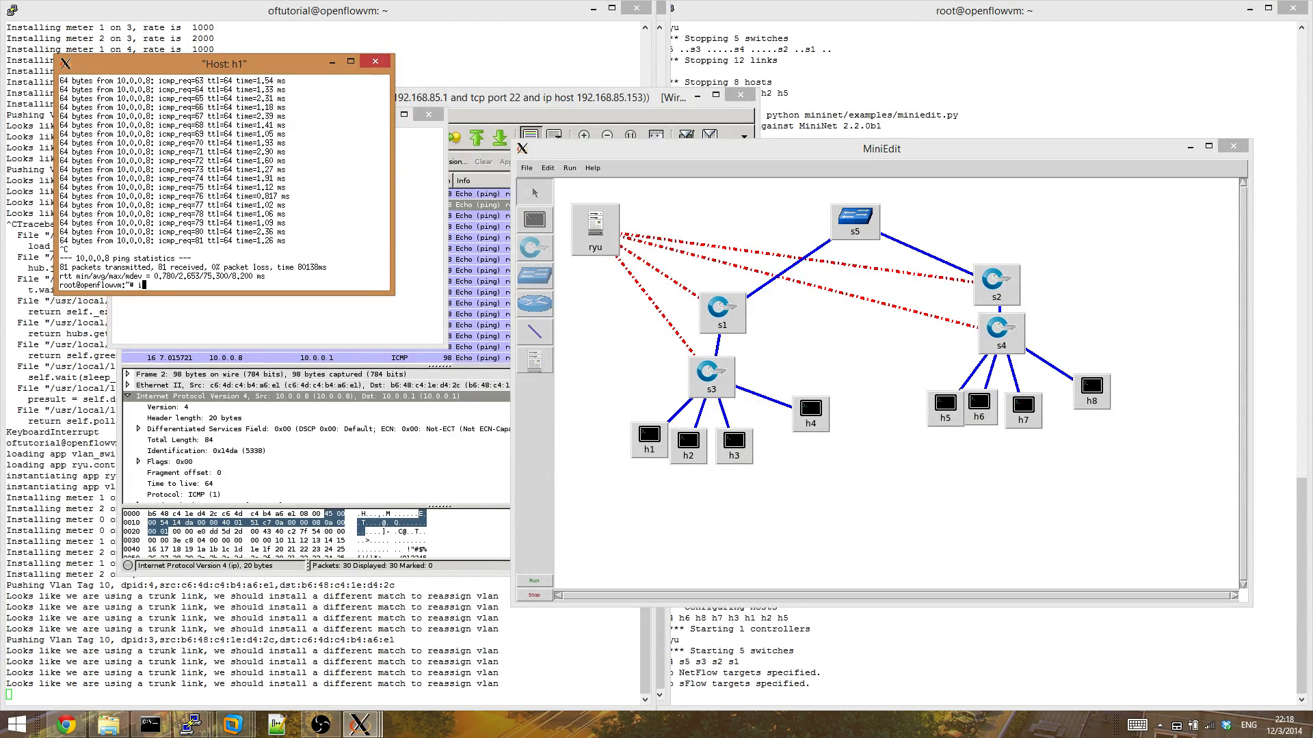
Step: Run iperf -c 10.0.0.8 from h1, measuring 4.36 Mbits/sec, and start another run
text(iperf -c)
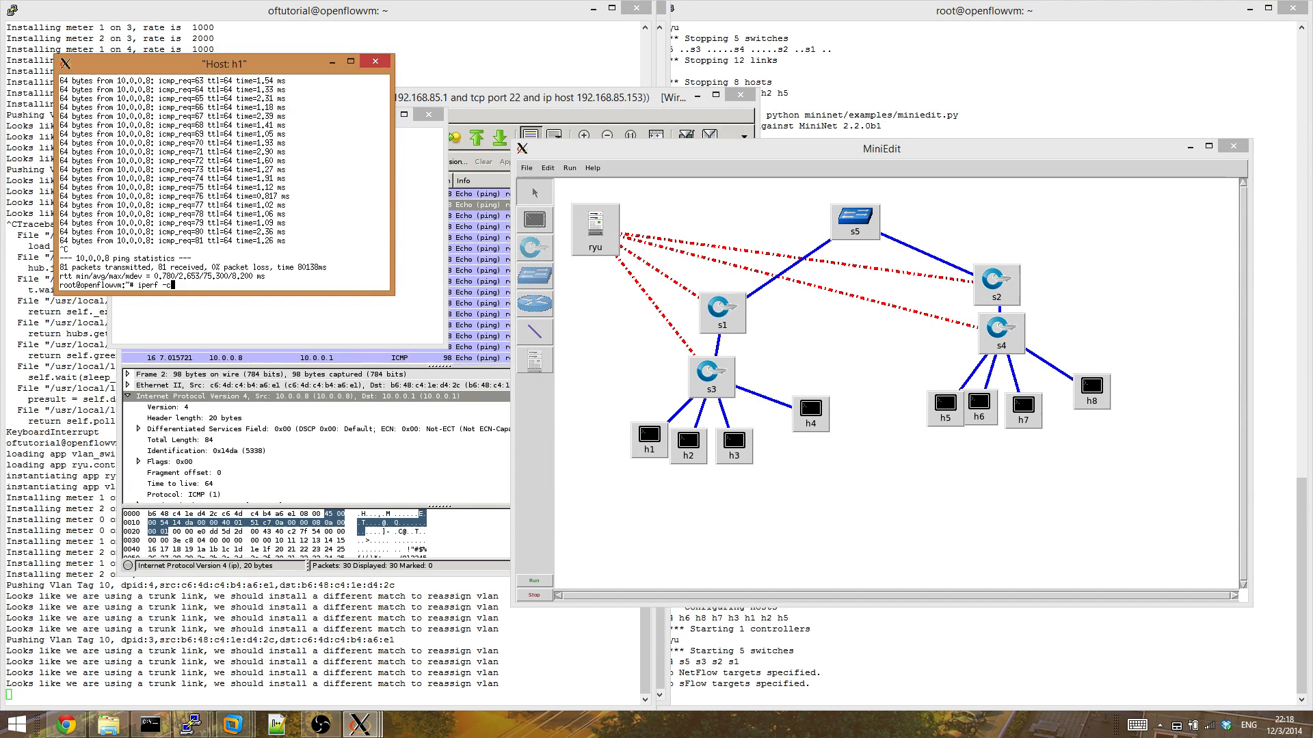
text(10.0.0.8)
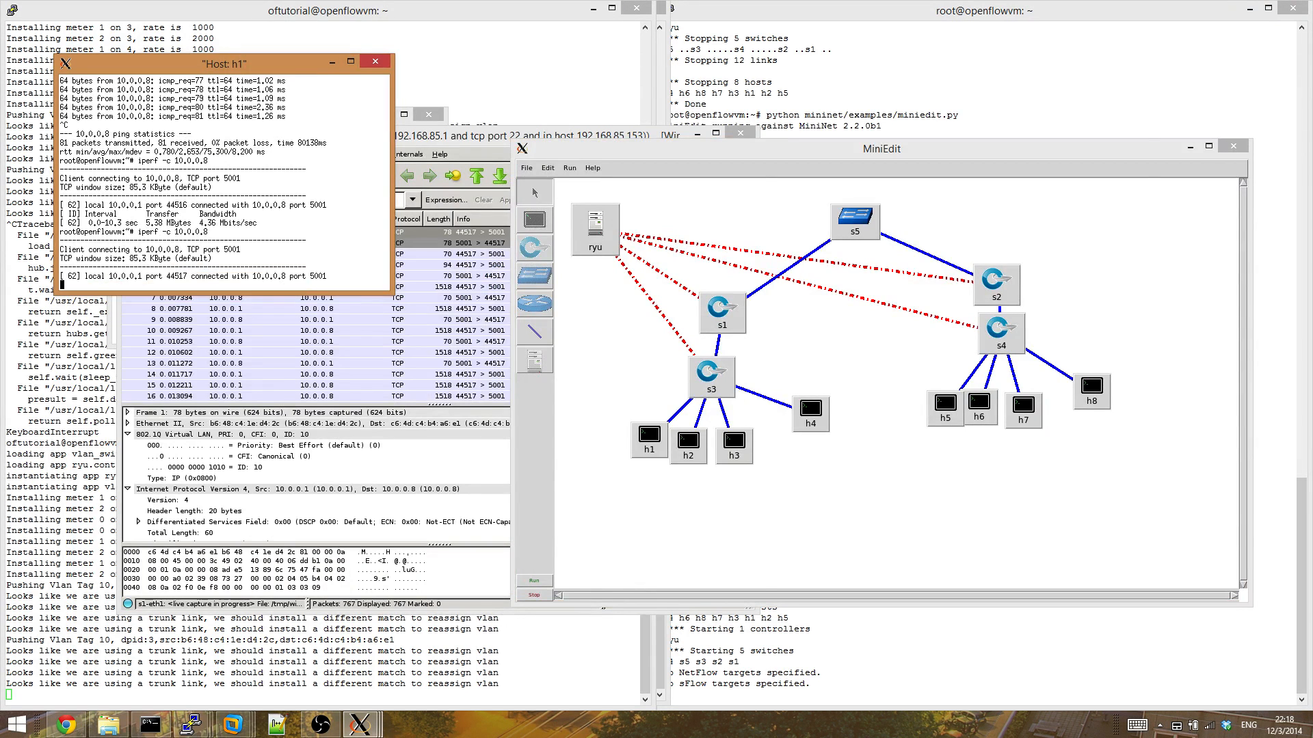
Step: Open IO Graphs in Bytes/Tick and filter Graph 2 on ip.dsfield.dscp==0
click(302, 154)
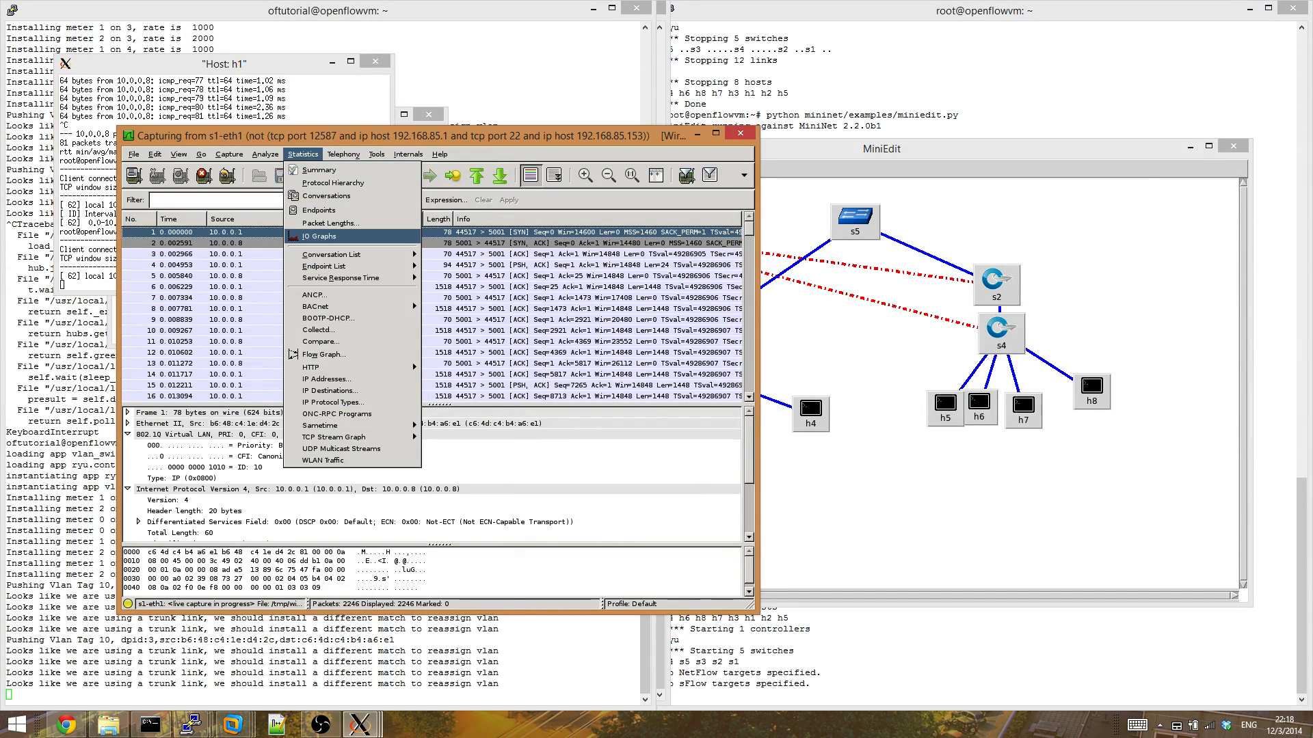
click(316, 236)
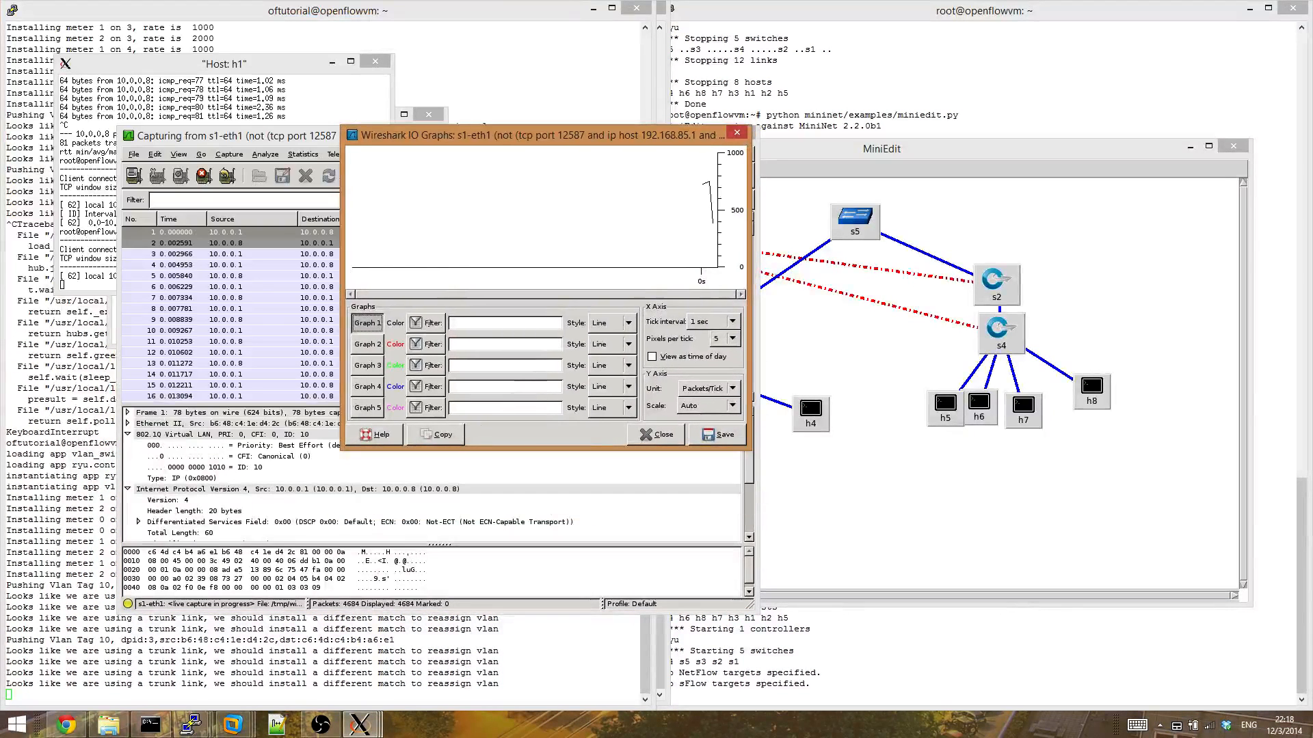
click(737, 389)
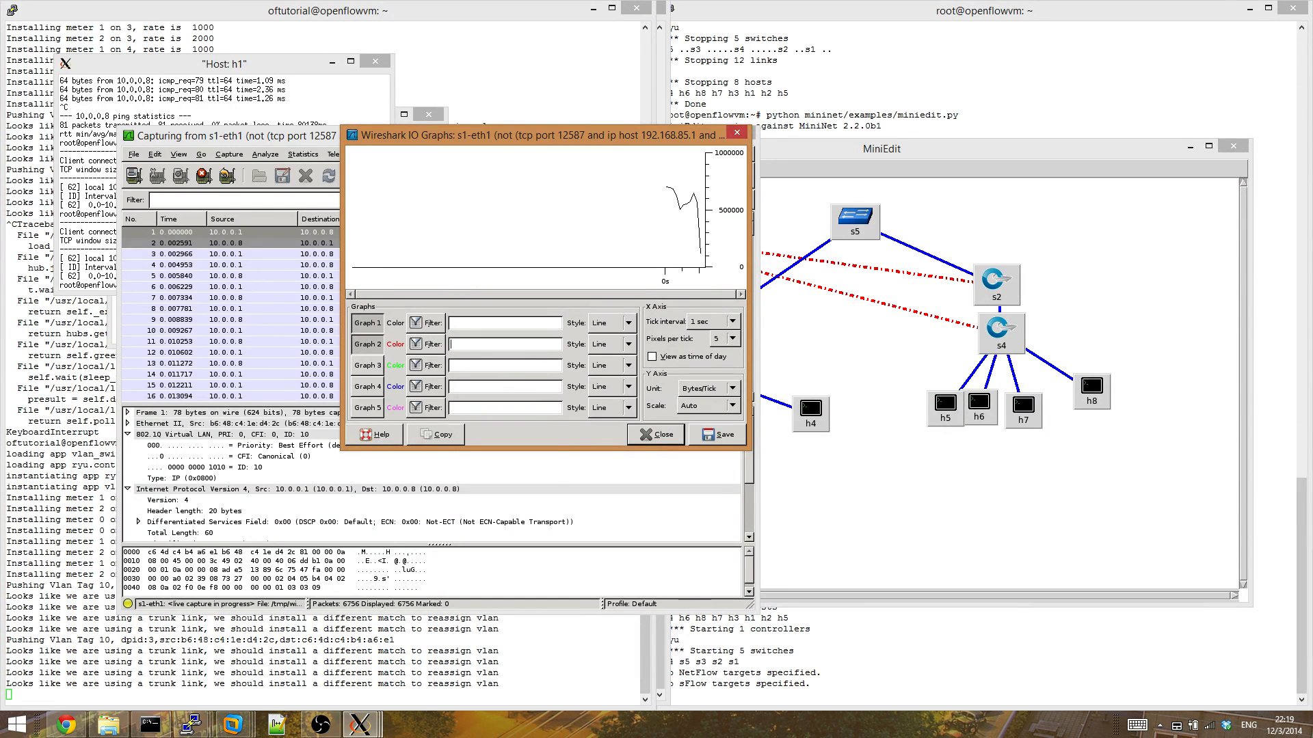
text(ip.dsfield.dscp==0)
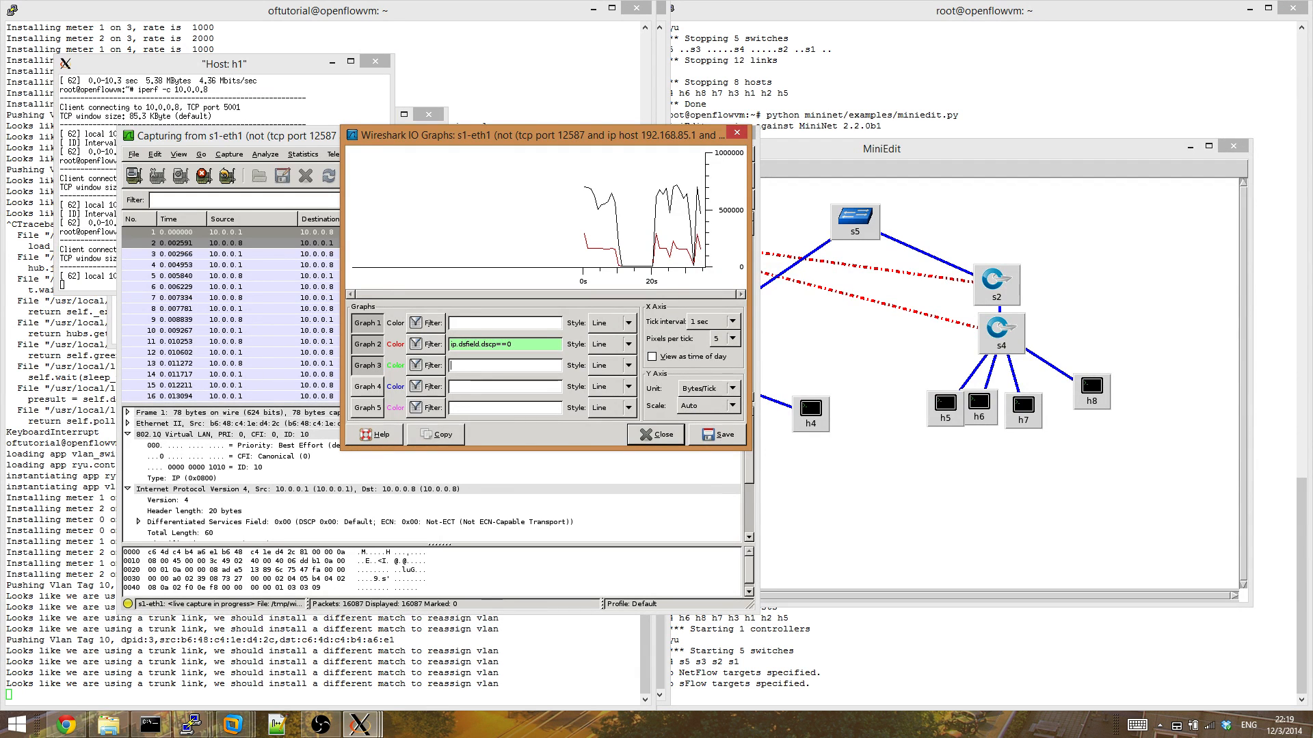
Step: Filter Graph 3 on packets whose ip.dsfield.dscp is not zero and enable it
text(ip.dsfield.dscp!0)
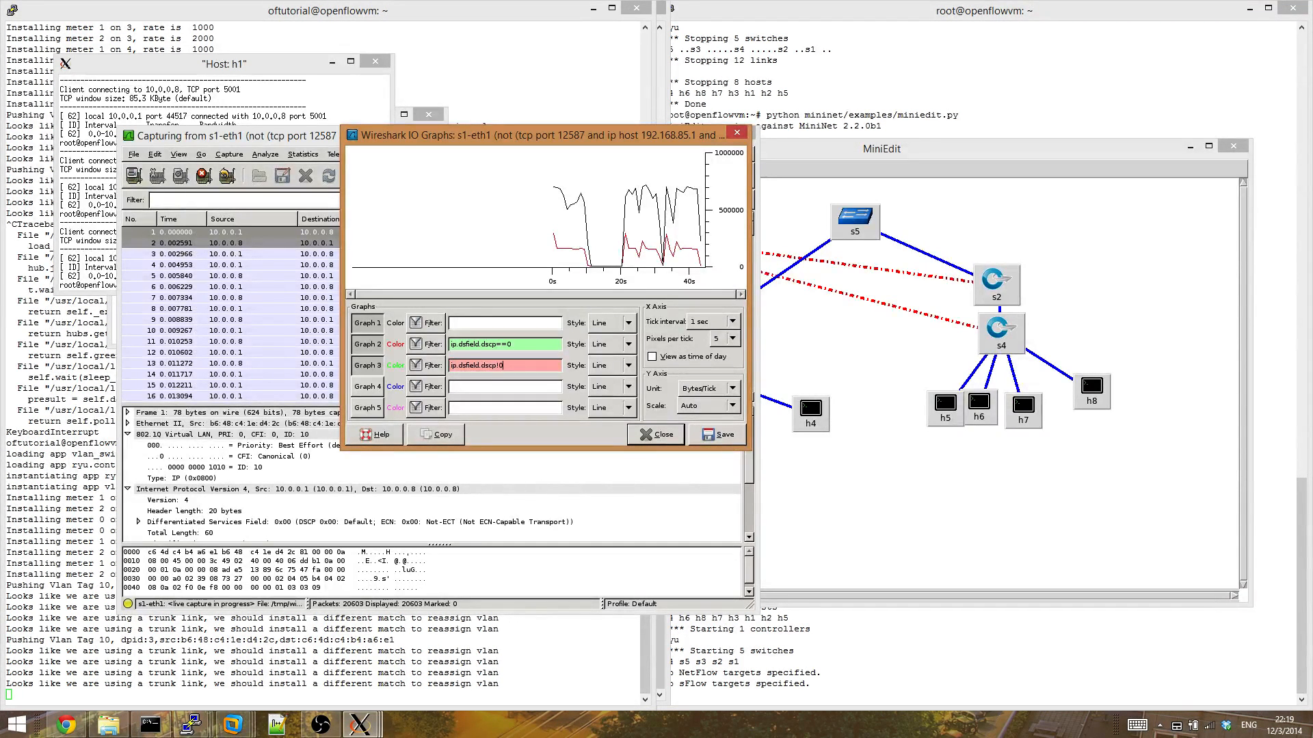
text(!)
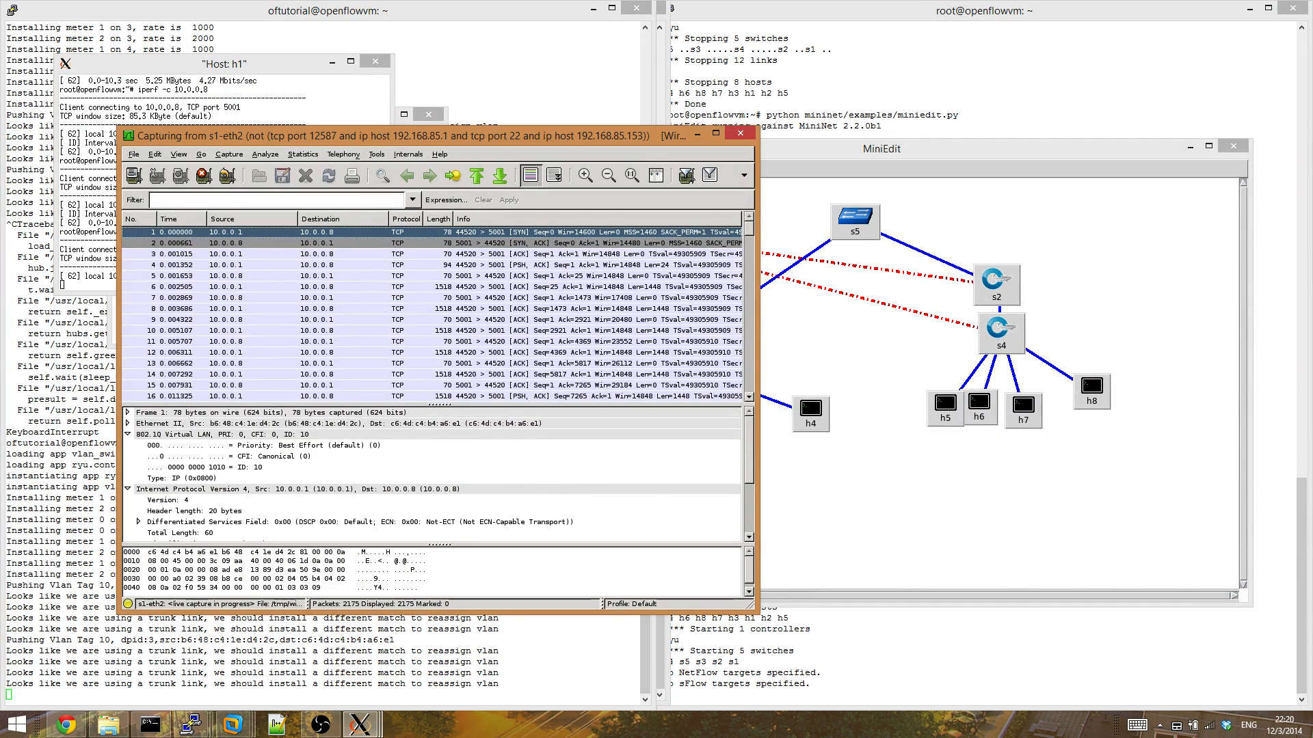
Step: Apply the display filter 'vlan' to the live s1-eth2 capture
text(vlan)
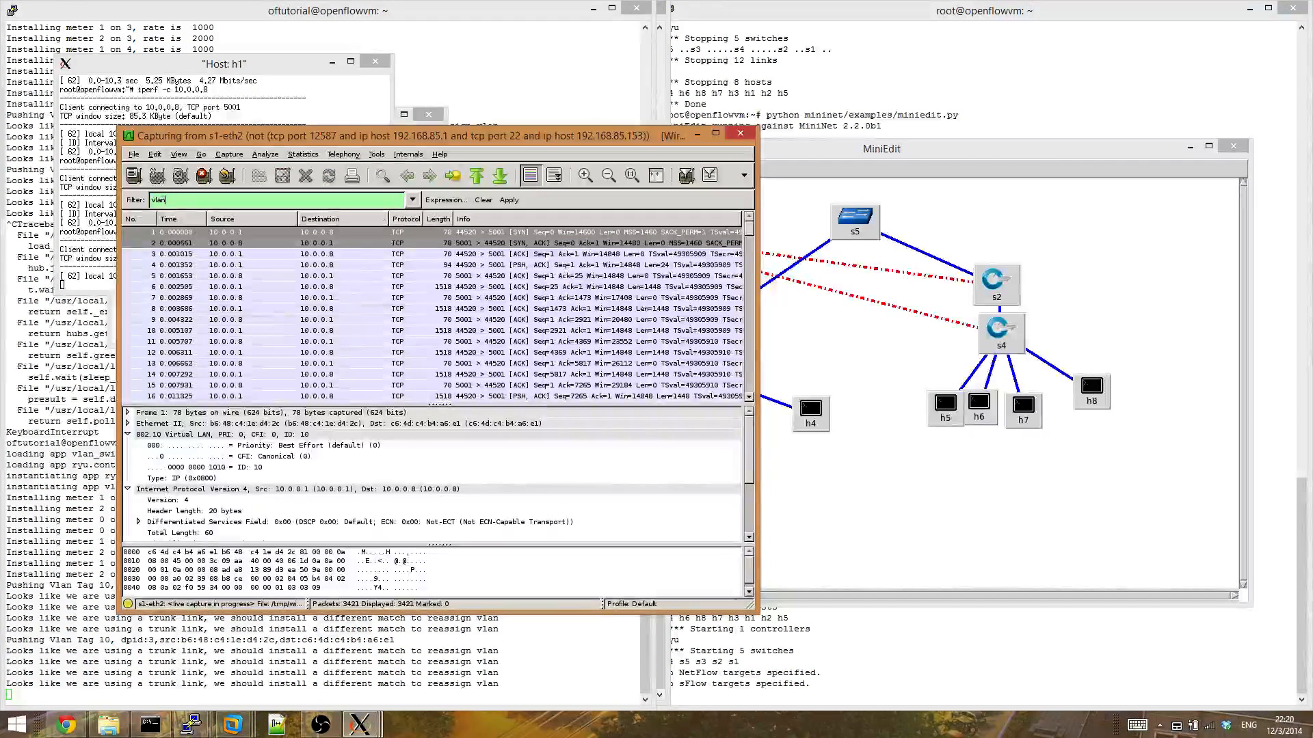